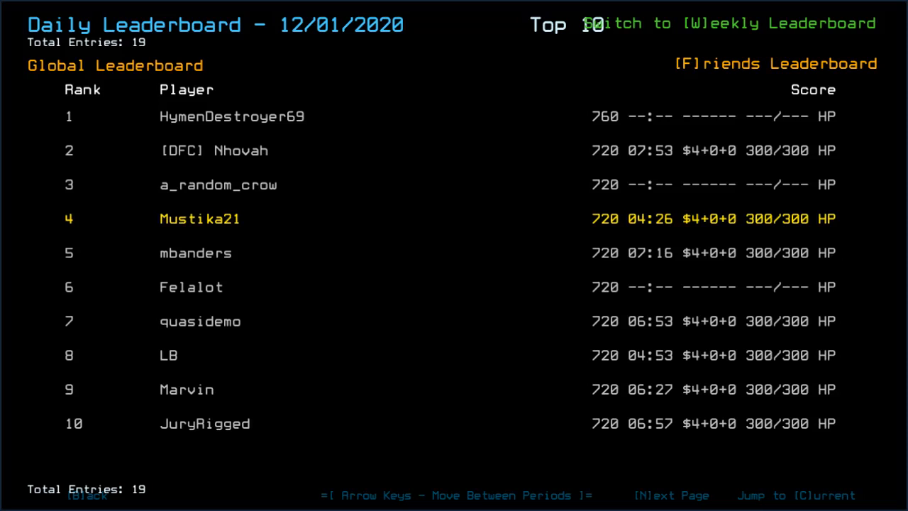
{"action": "mouse_move", "coordinate": [468, 364]}
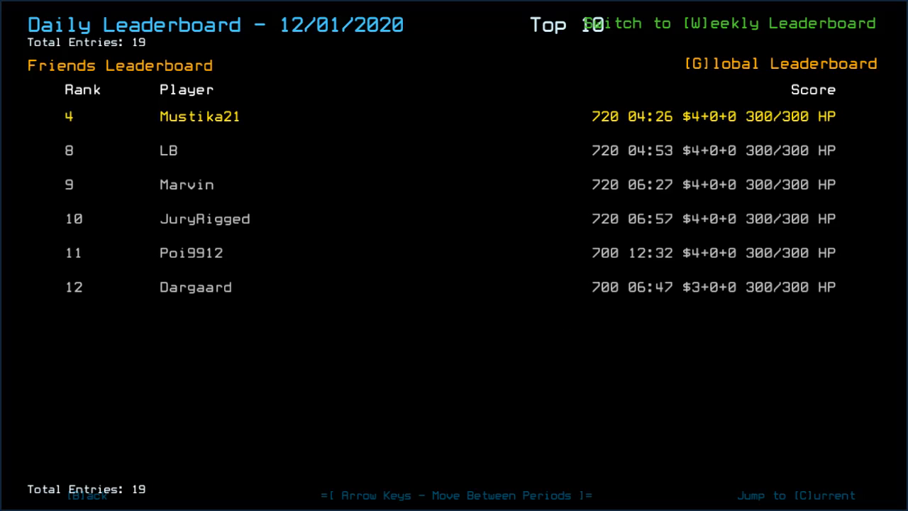
{"action": "mouse_move", "coordinate": [665, 337]}
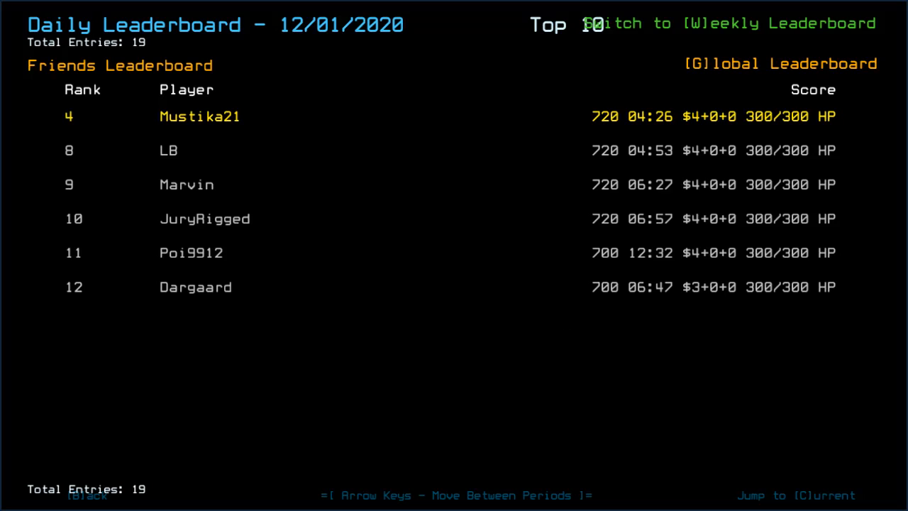
{"action": "mouse_move", "coordinate": [572, 337]}
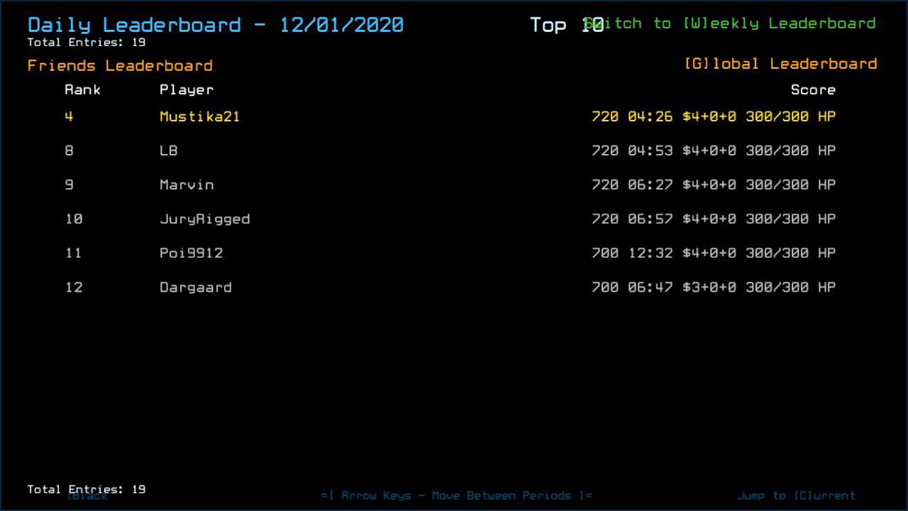
Leave the leaderboard, start the mission and run a status check on the Medical A derelict
{"action": "key", "text": "b"}
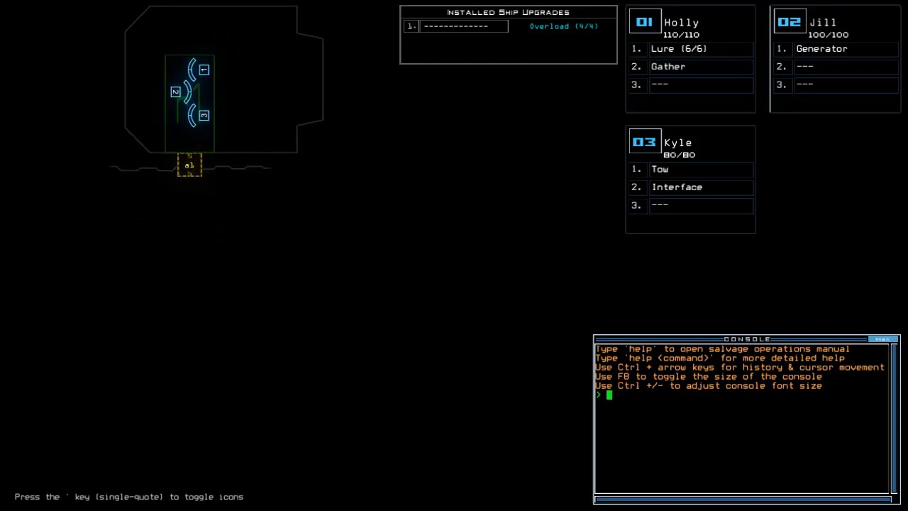
{"action": "type", "text": "status"}
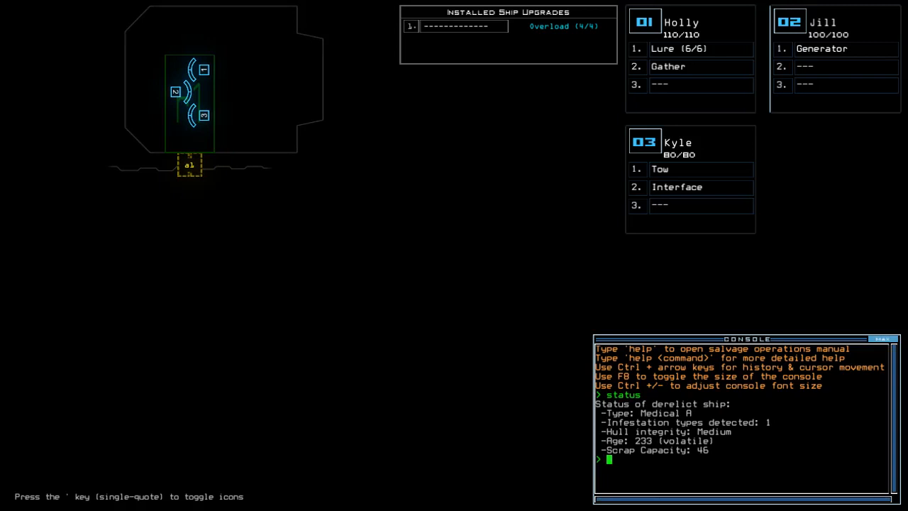
{"action": "type", "text": "swap"}
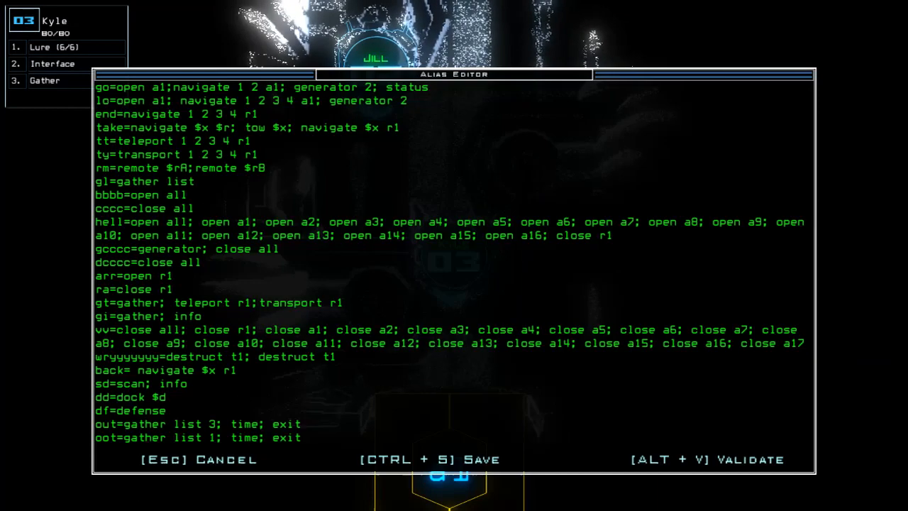
{"action": "mouse_move", "coordinate": [260, 89]}
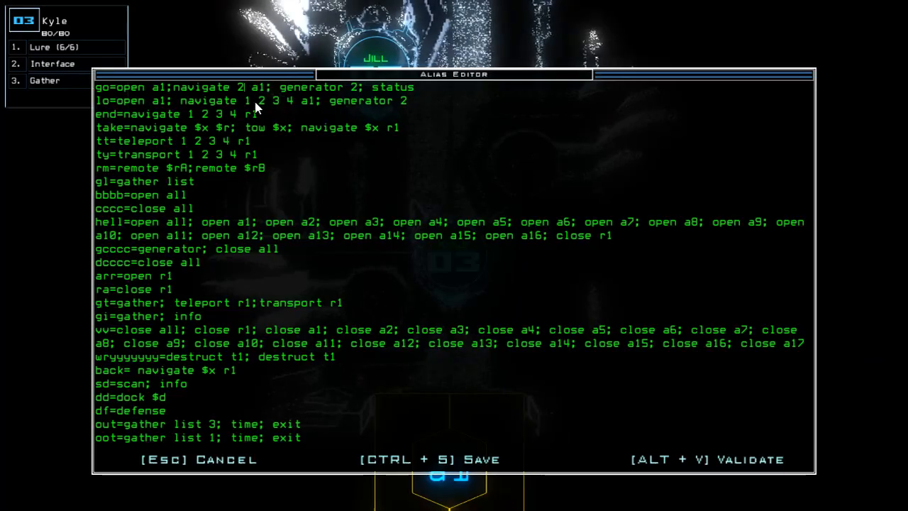
Close the alias list without making changes
{"action": "key", "text": "Escape"}
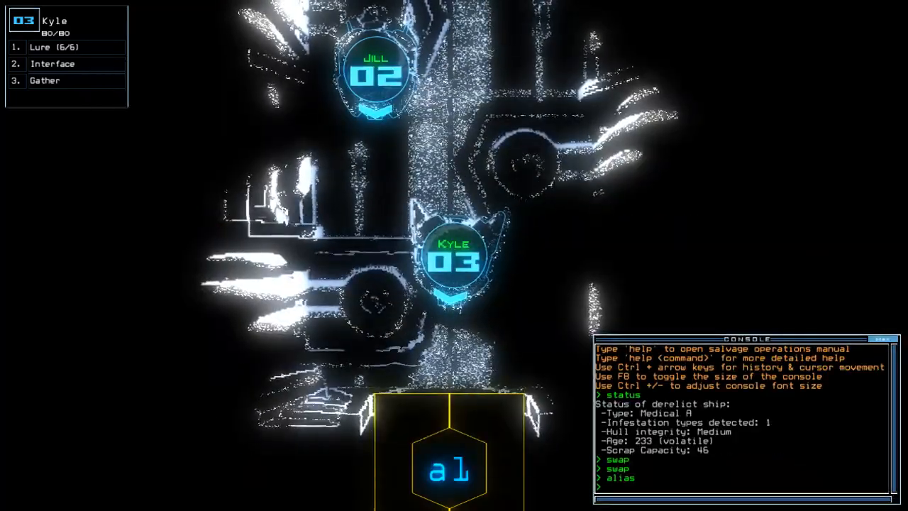
Board the drones with 'go', then issue the 'd' door and 'l' lure commands
{"action": "type", "text": "go"}
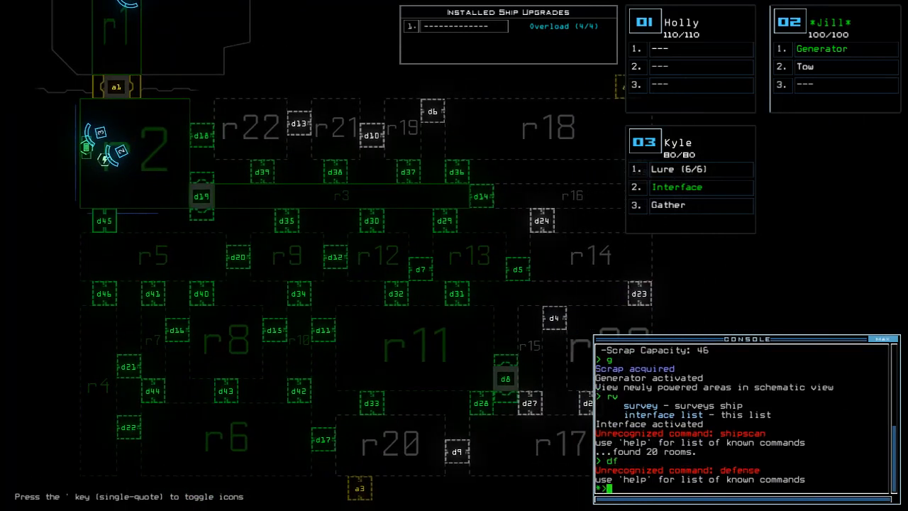
{"action": "type", "text": "d"}
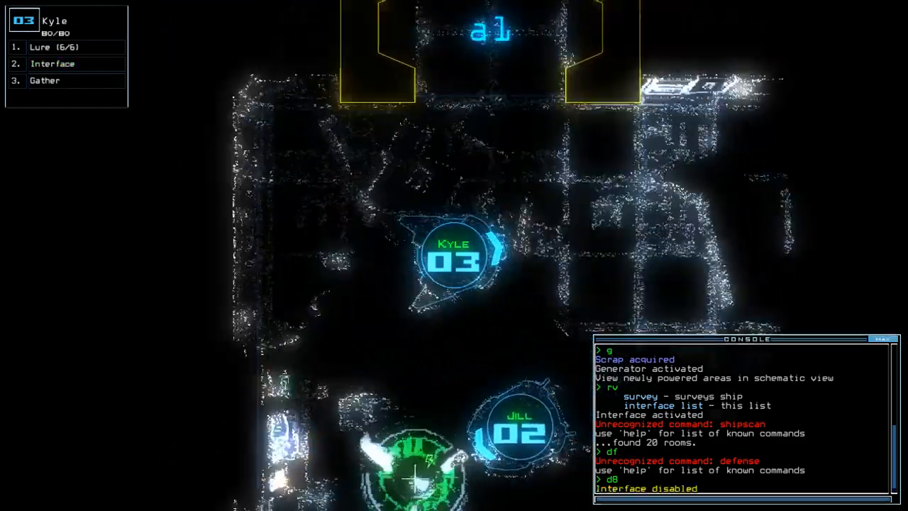
{"action": "type", "text": "l"}
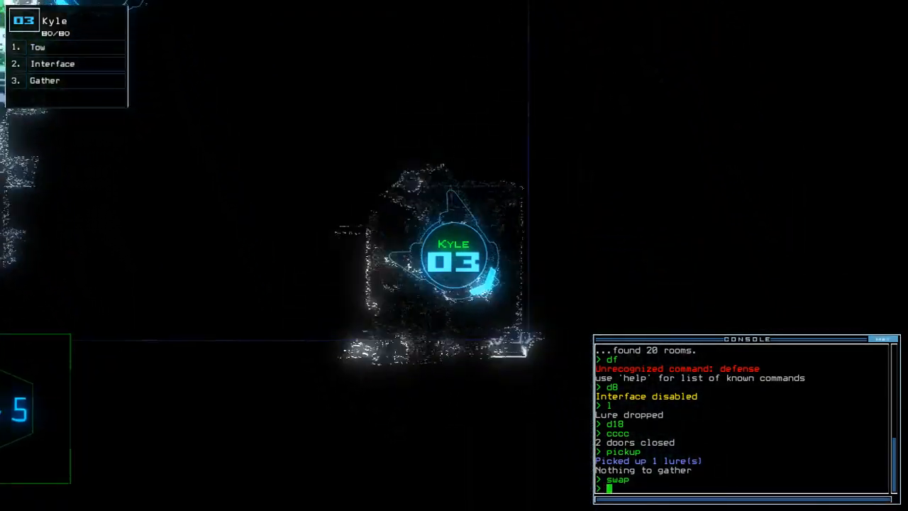
Open door d19 and have Kyle gather scrap in the next room
{"action": "type", "text": "d19"}
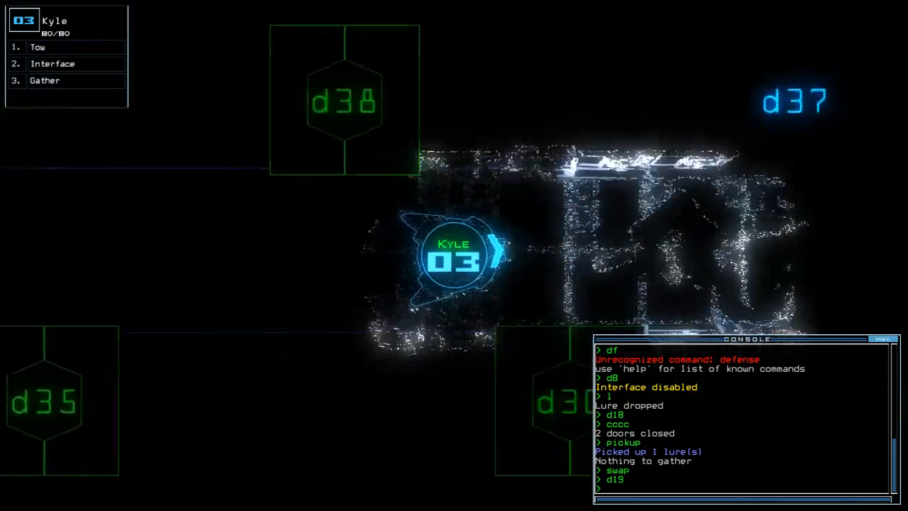
{"action": "type", "text": "g"}
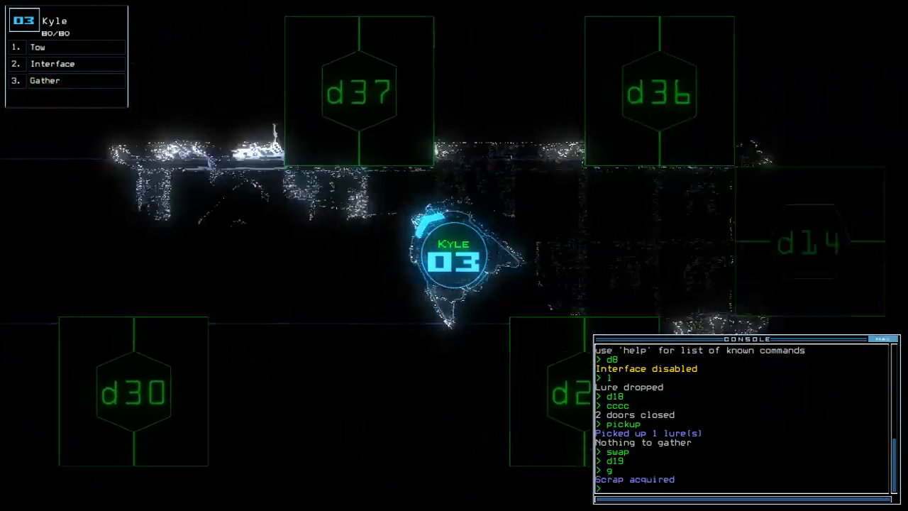
{"action": "type", "text": "d3"}
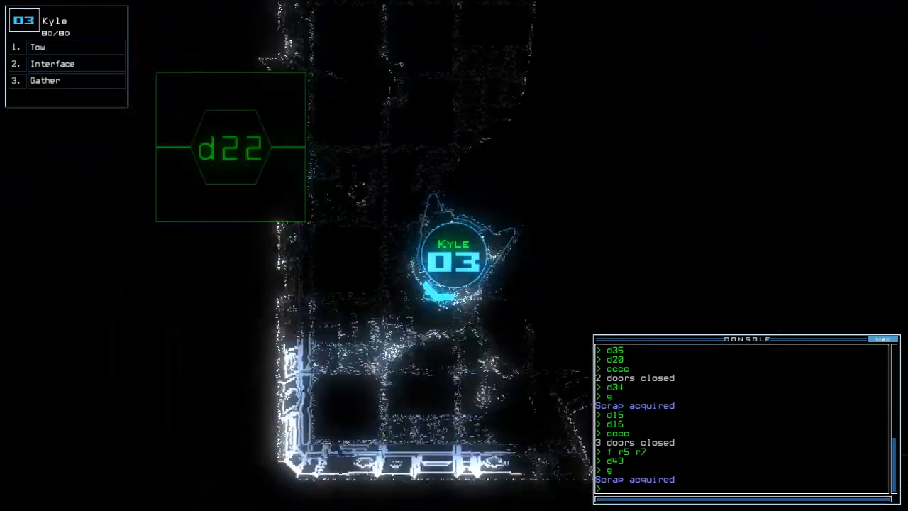
Open door d22 on the derelict
{"action": "type", "text": "d22"}
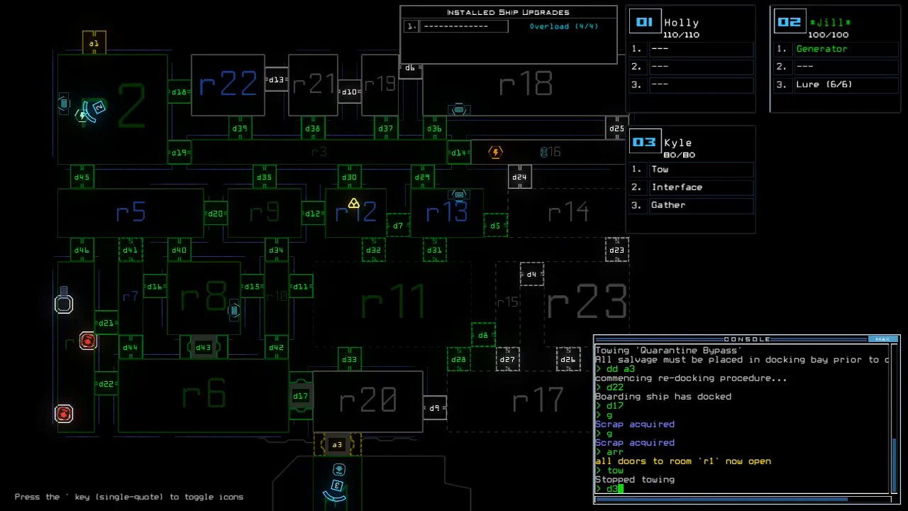
Toggle doors d39, d29 and d1 to seal off room r1
{"action": "type", "text": "d39 d29"}
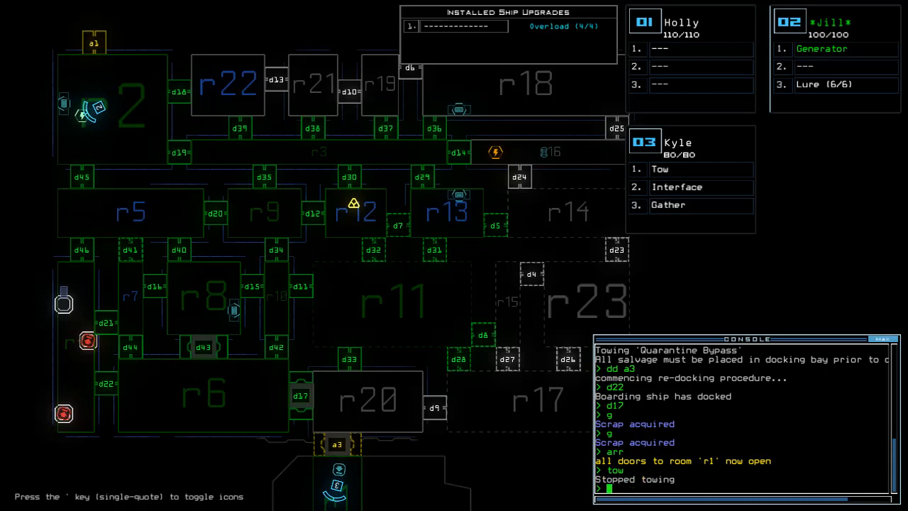
{"action": "type", "text": "d1"}
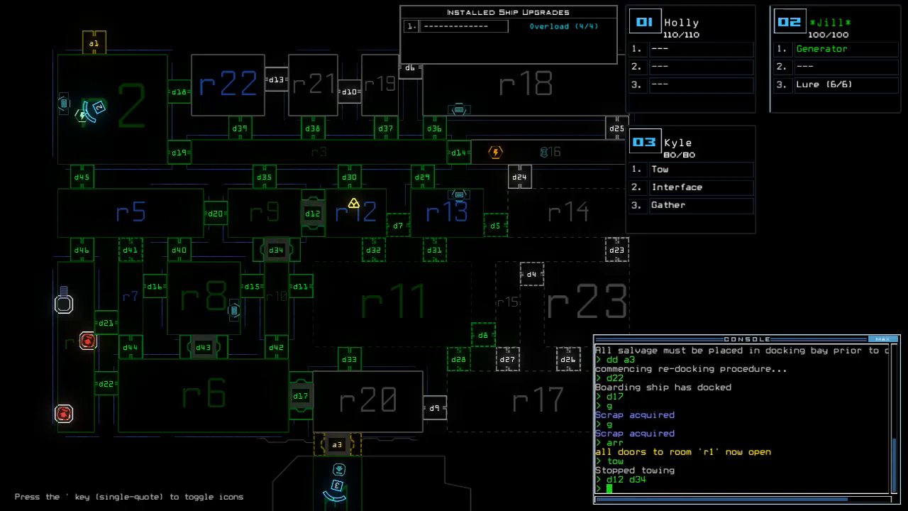
{"action": "type", "text": "d39 d29"}
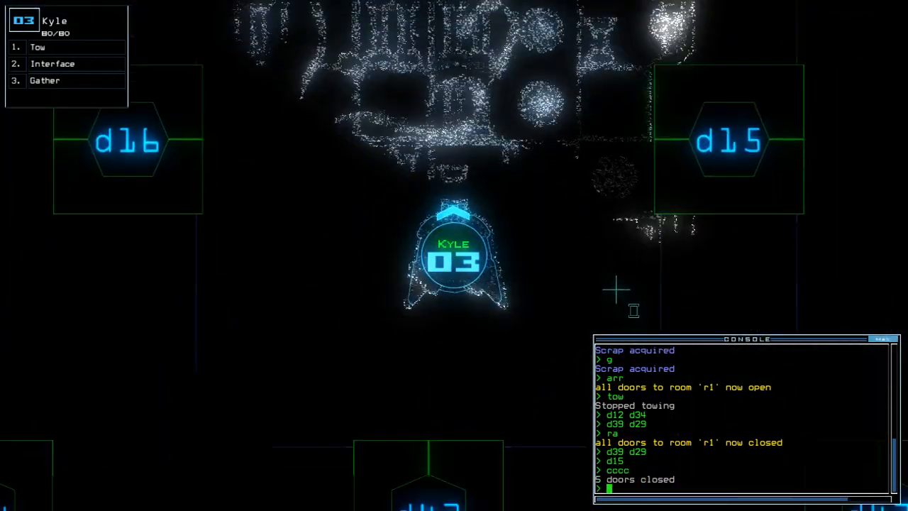
Open door d4 and close the doors behind Kyle with 'cccc'
{"action": "type", "text": "d4"}
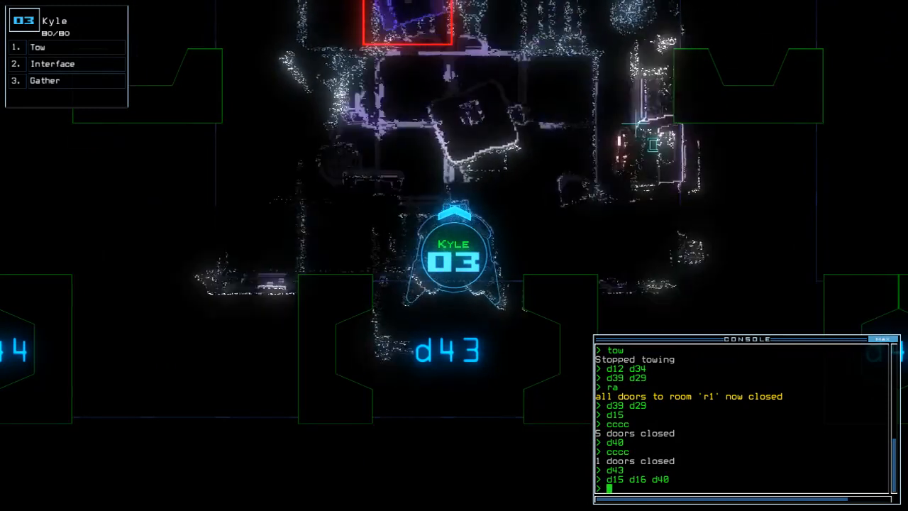
{"action": "type", "text": "cccc"}
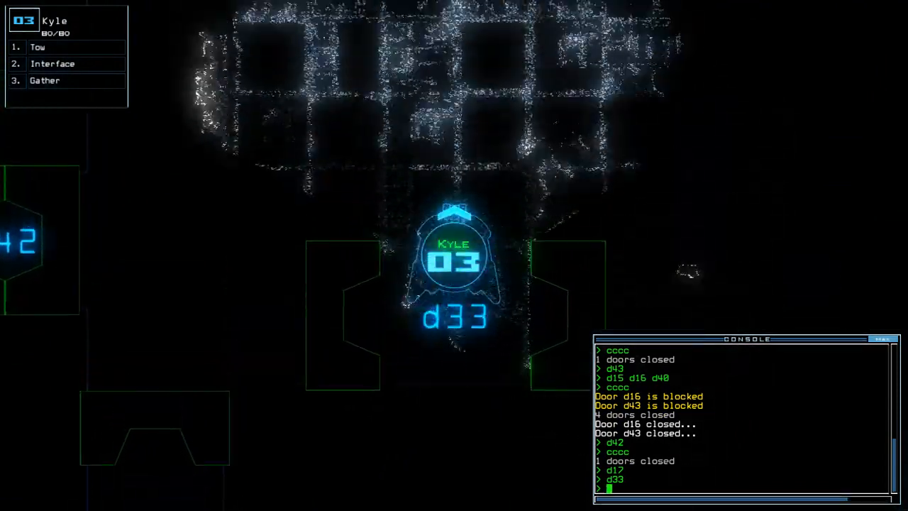
Toggle doors d11 and d29 from the console to seal off rooms
{"action": "type", "text": "d11"}
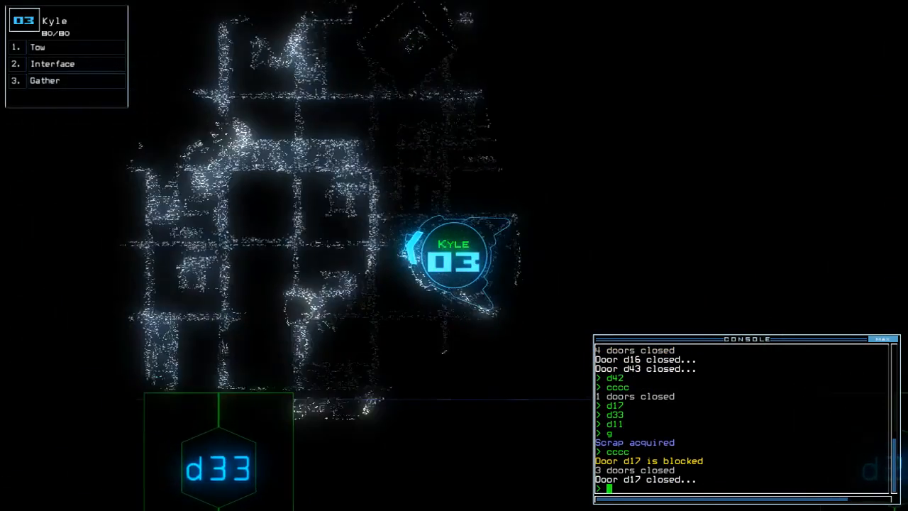
{"action": "type", "text": "d11"}
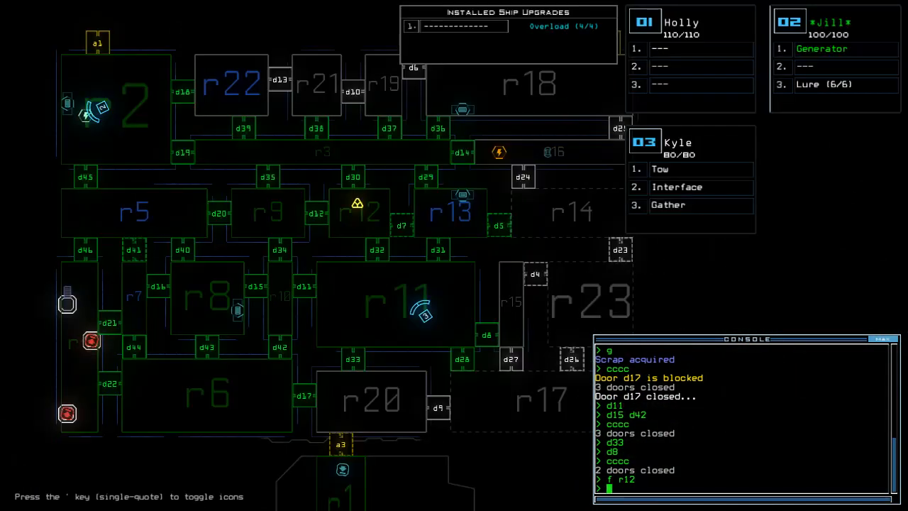
{"action": "type", "text": "d29"}
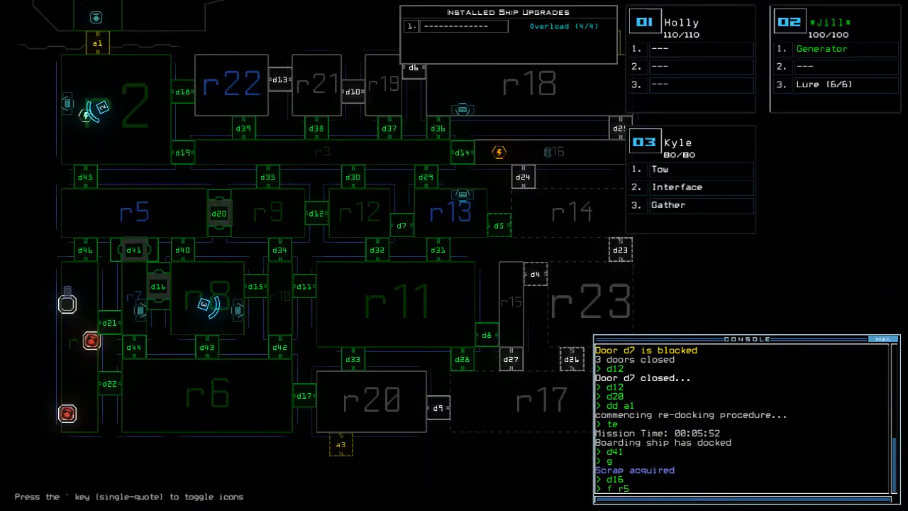
Enter the room-marking commands 'r2 r' and 'r' in the console
{"action": "type", "text": "r2 r"}
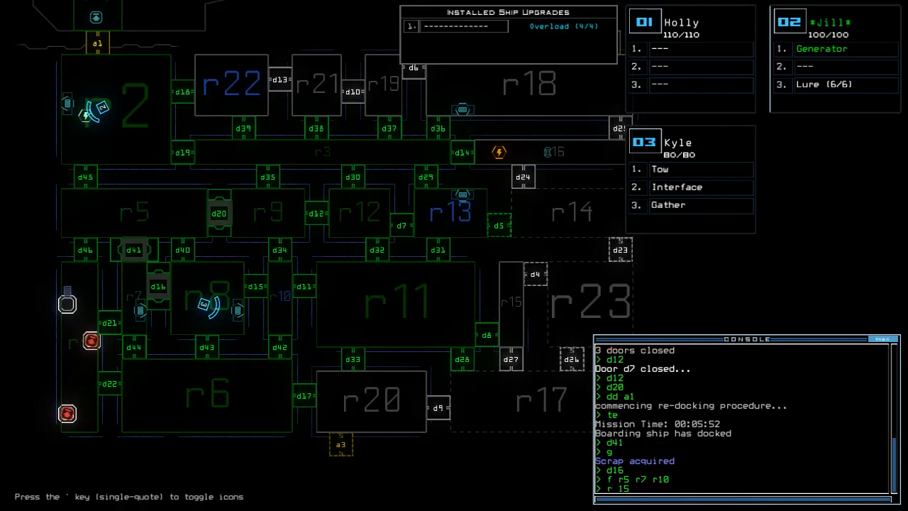
{"action": "type", "text": "r"}
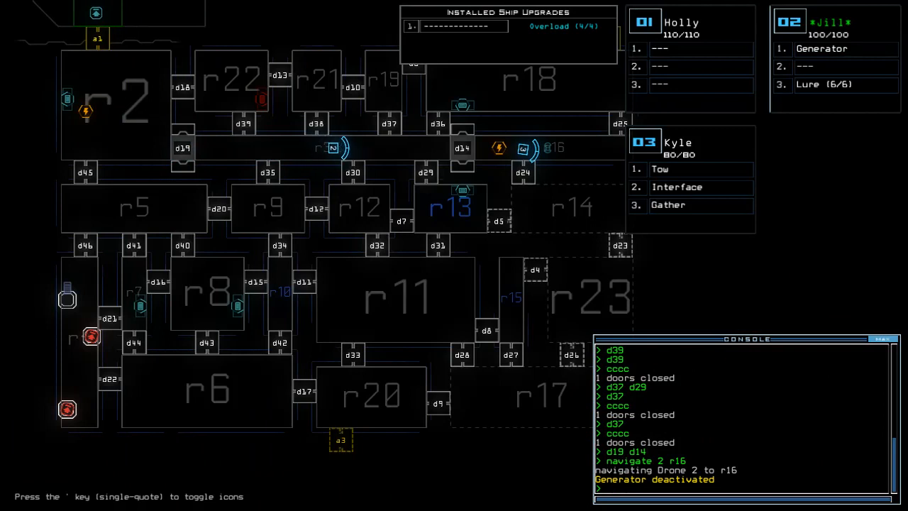
Deactivate the derelict's generator with the 'generator' command
{"action": "type", "text": "generator"}
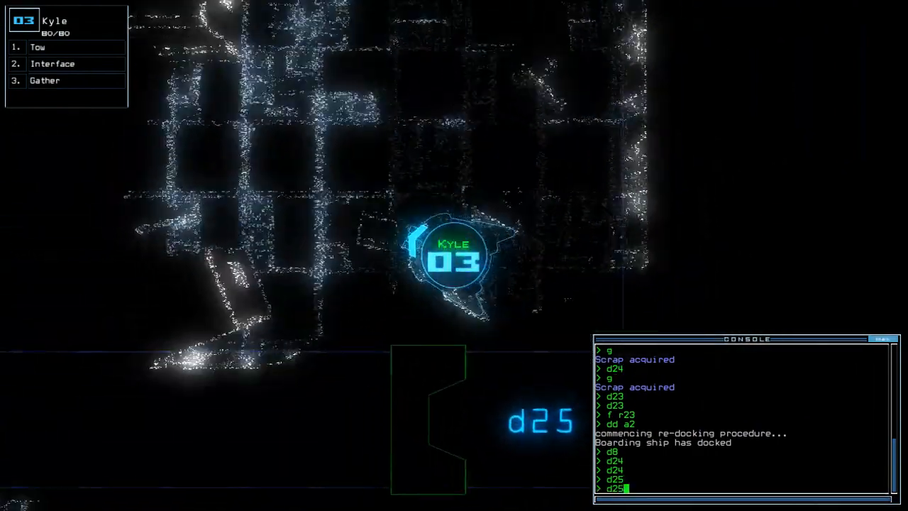
Enter 'arr' in the console to re-dock the boarding ship
{"action": "type", "text": "arr"}
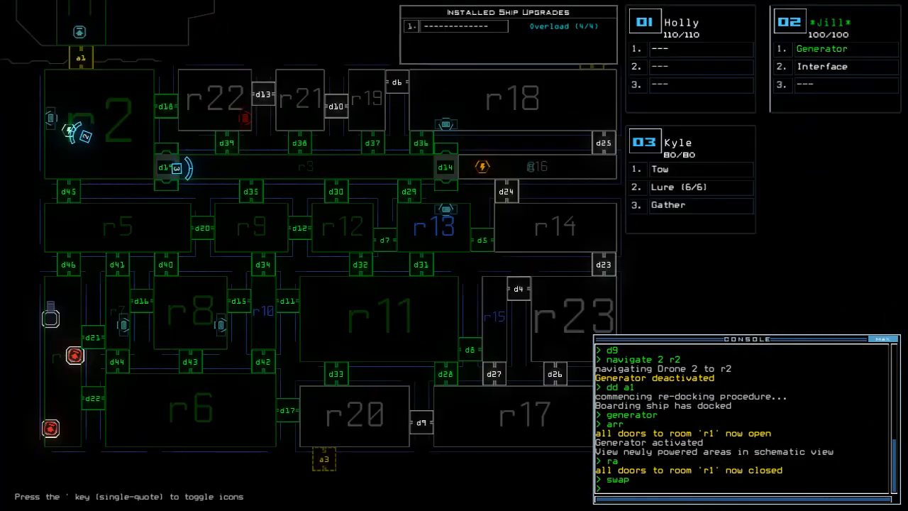
Send Kyle back into the derelict by toggling door d35
{"action": "type", "text": "d35"}
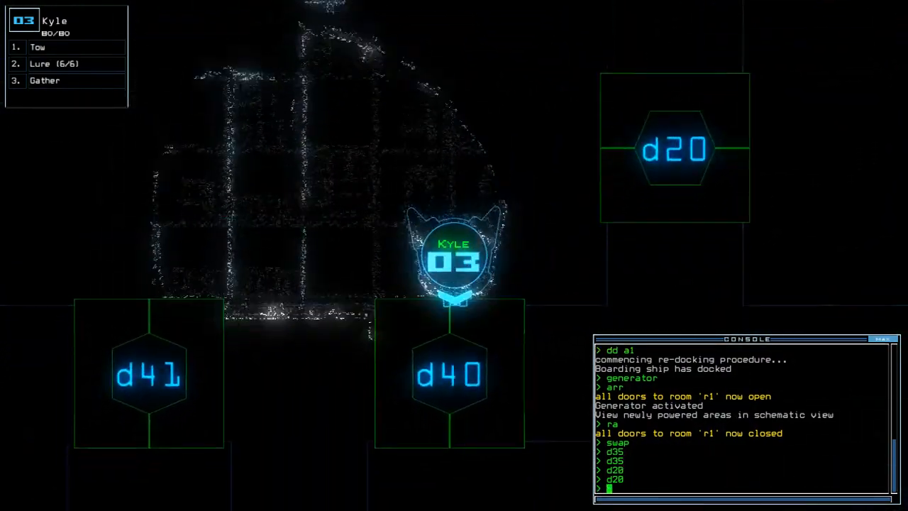
Open door d40 ahead of Kyle, who now carries the lure
{"action": "type", "text": "d40"}
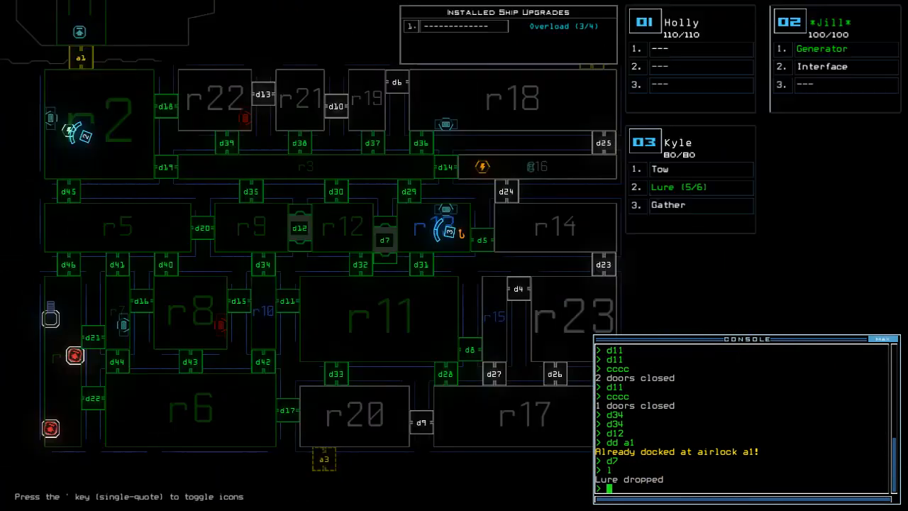
Enter a door command to move Kyle on toward d5
{"action": "type", "text": "d"}
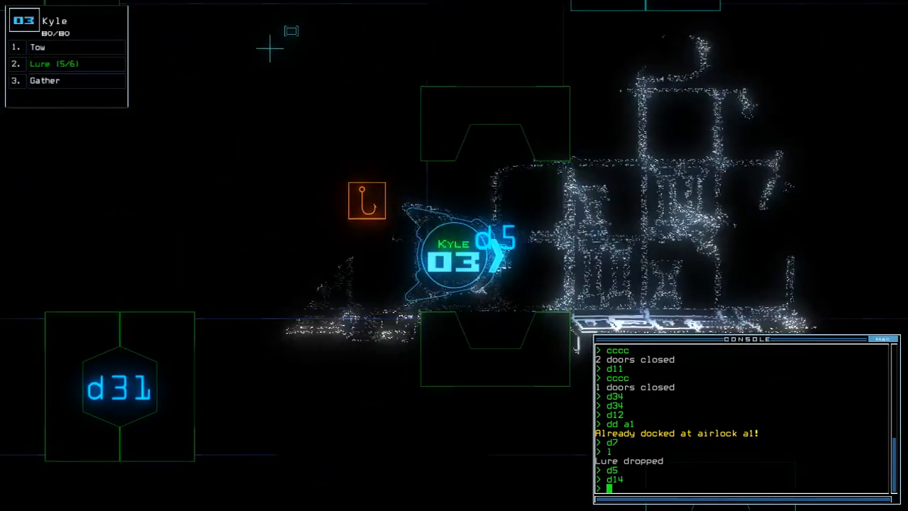
Send Jill to r16 with 'navigate 2', then toggle door d23
{"action": "type", "text": "navigate 2"}
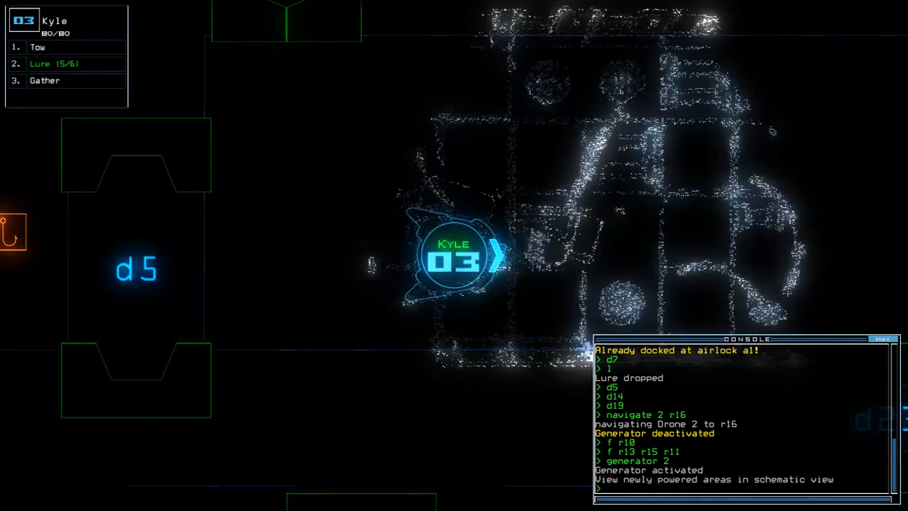
{"action": "type", "text": "d23"}
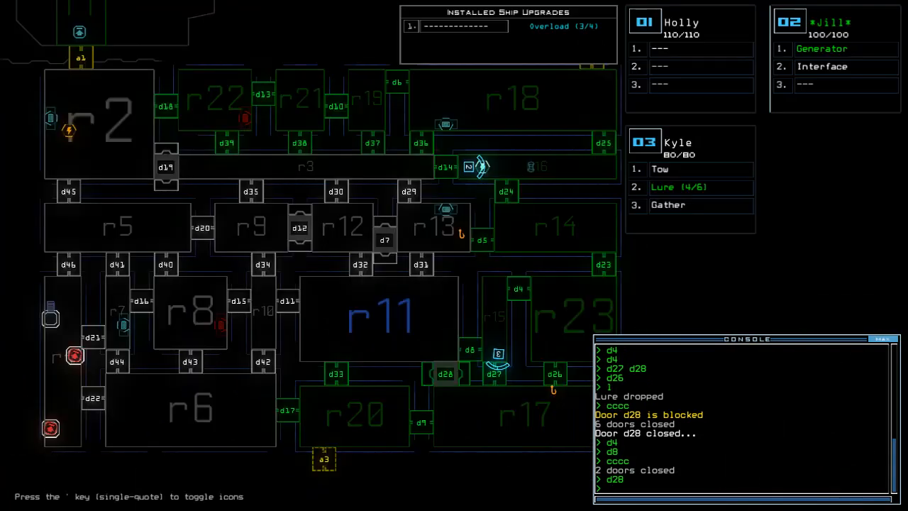
Flash rooms r11 and r17 with 'f r11 r17'
{"action": "type", "text": "f r11 r17"}
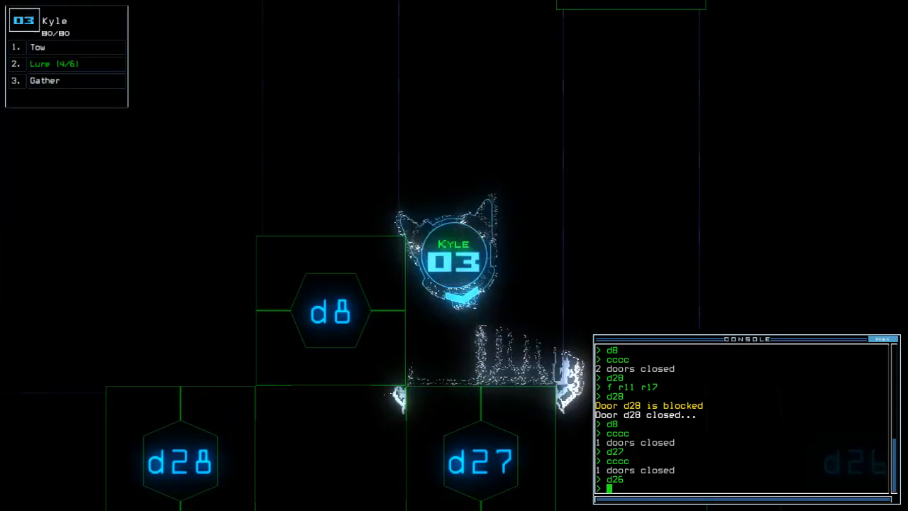
Toggle door d4 to seal Kyle's surroundings
{"action": "type", "text": "d4"}
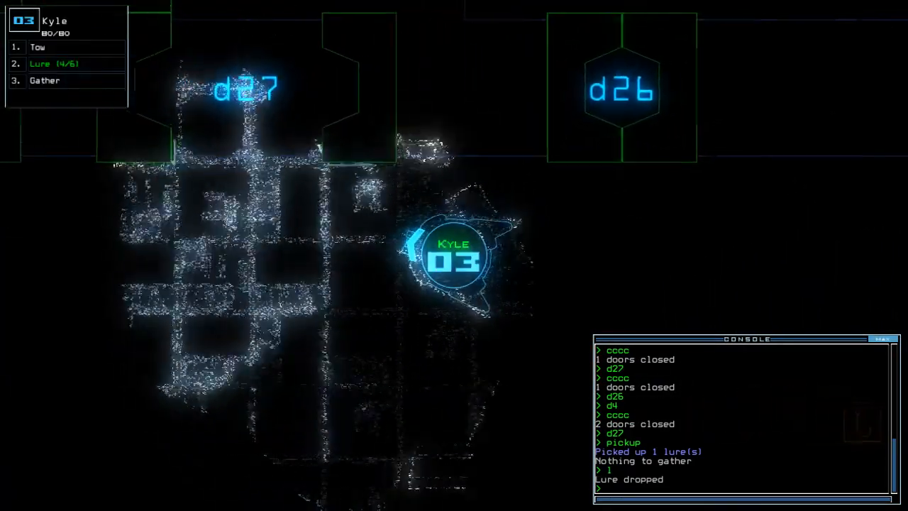
Toggle doors d26 and d2 to move the drones onward
{"action": "type", "text": "d26d2"}
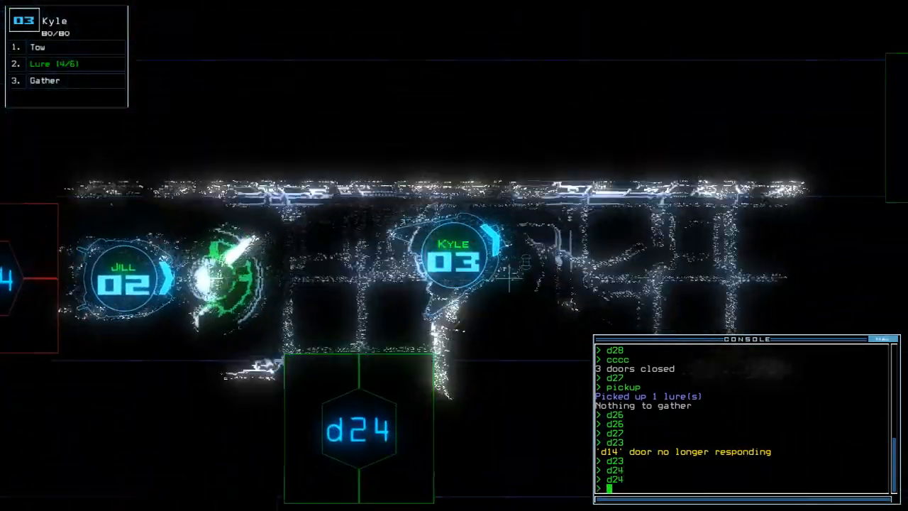
Toggle door d25 before re-docking at airlock a2
{"action": "type", "text": "d25"}
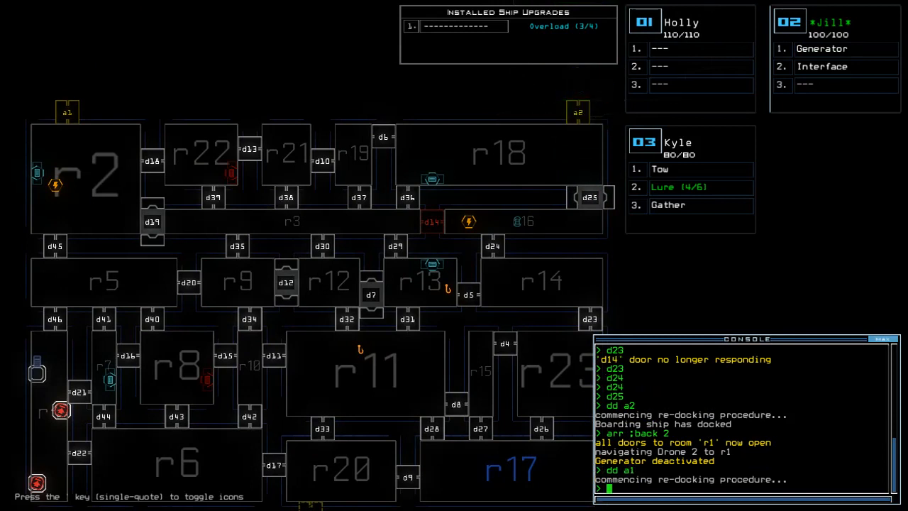
Run 'go' to send drones 2 and 3 to room r2
{"action": "type", "text": "go"}
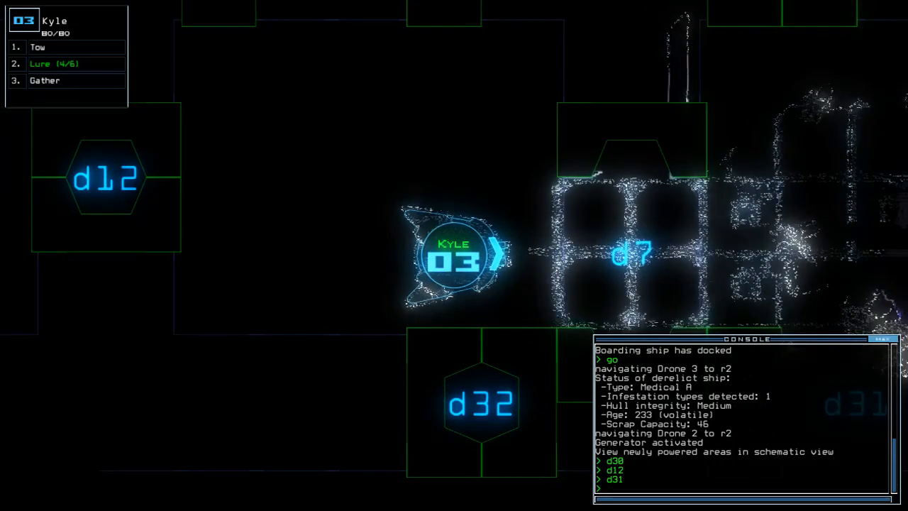
Enter console commands to pick up a lure with drone 3 and return it to r1
{"action": "type", "text": "d29"}
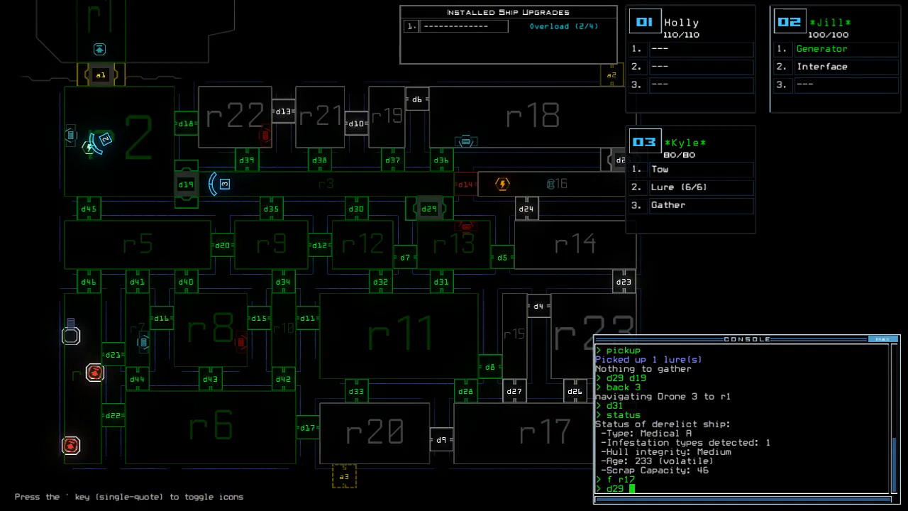
{"action": "type", "text": "d19"}
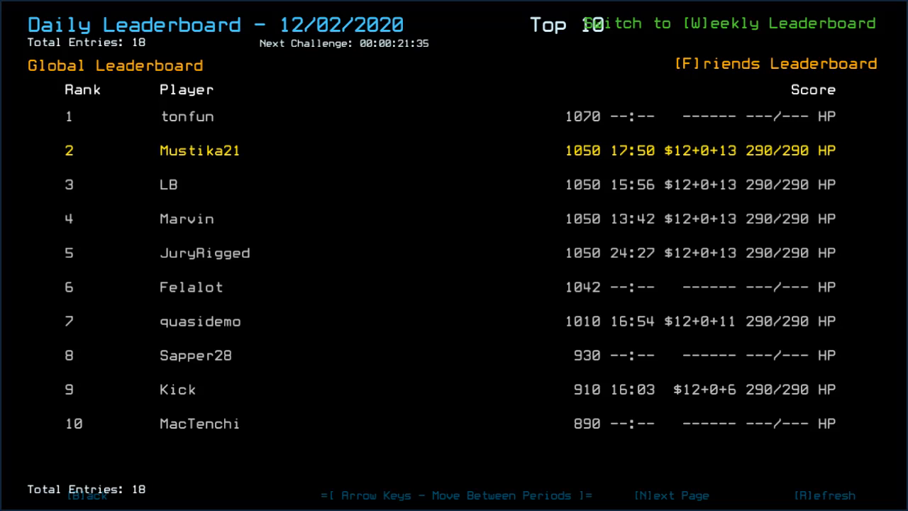
Switch the Daily Leaderboard to the Friends view, showing rank 2 with 1050 points
{"action": "left_click", "coordinate": [776, 63]}
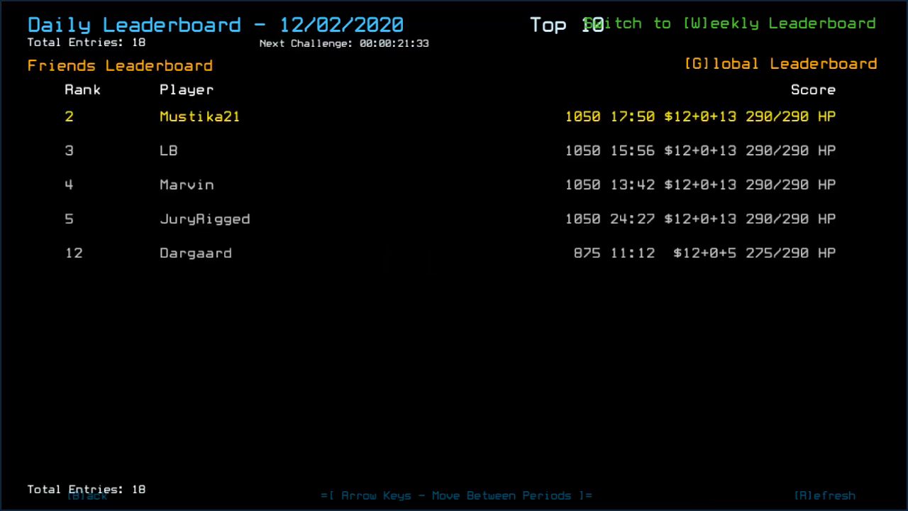